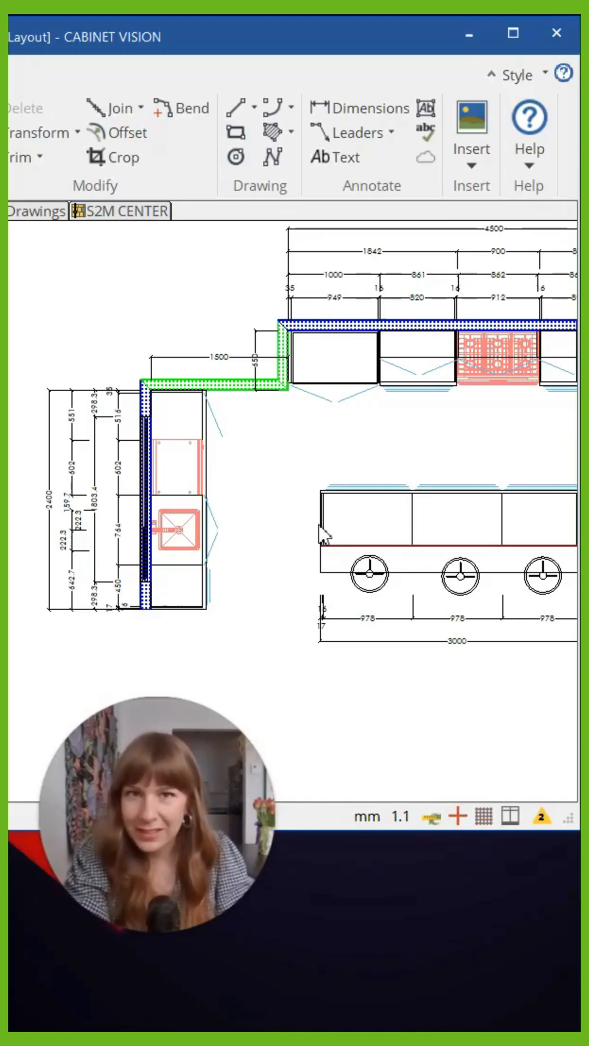
Start the Dimensions tool from the Annotate ribbon to begin a new dimension.
click(364, 108)
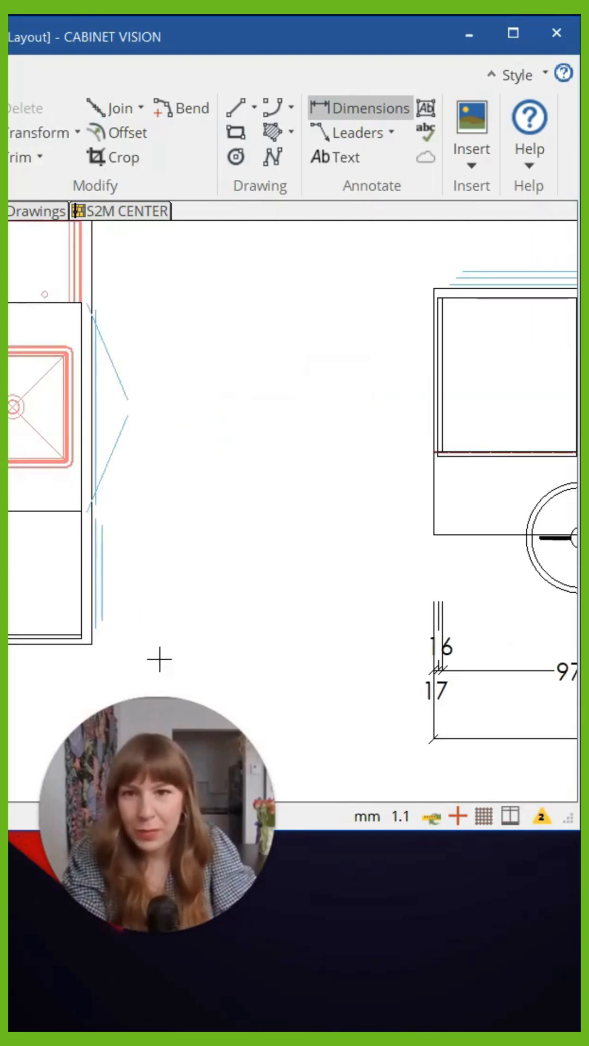
mouse_move(97, 654)
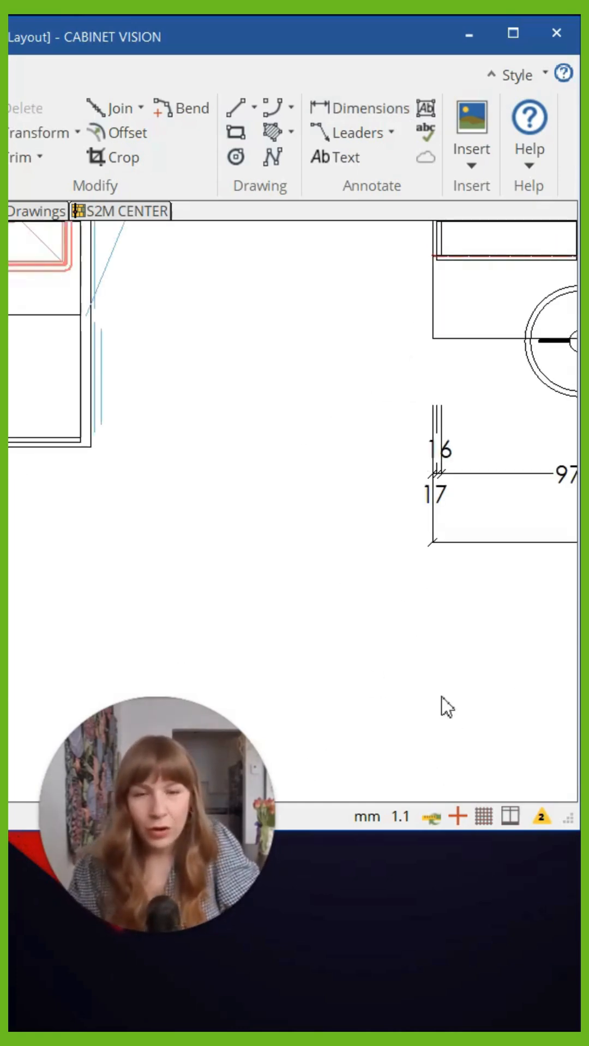
mouse_move(512, 816)
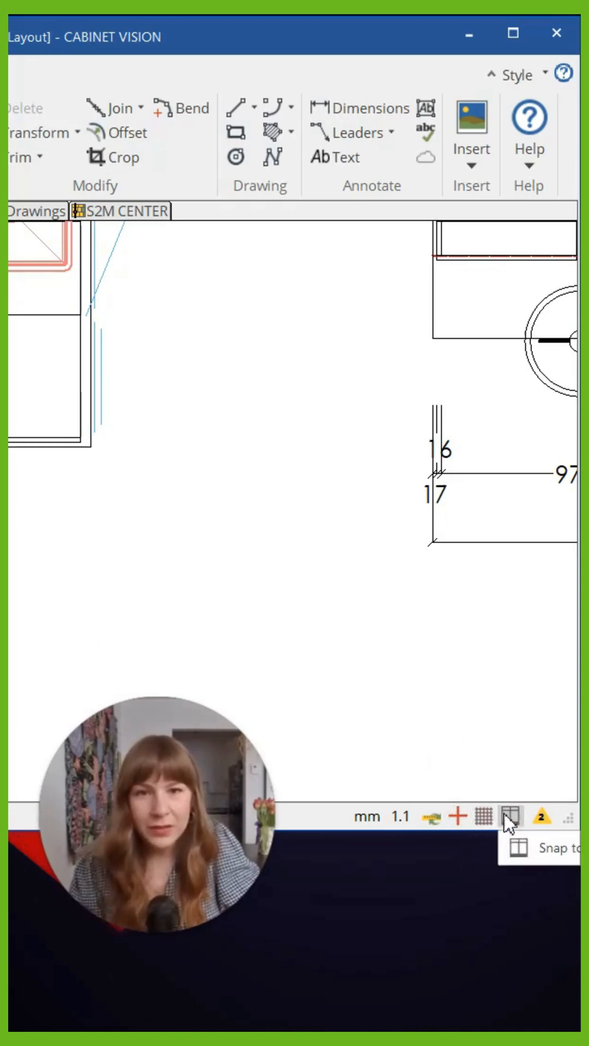
mouse_move(482, 817)
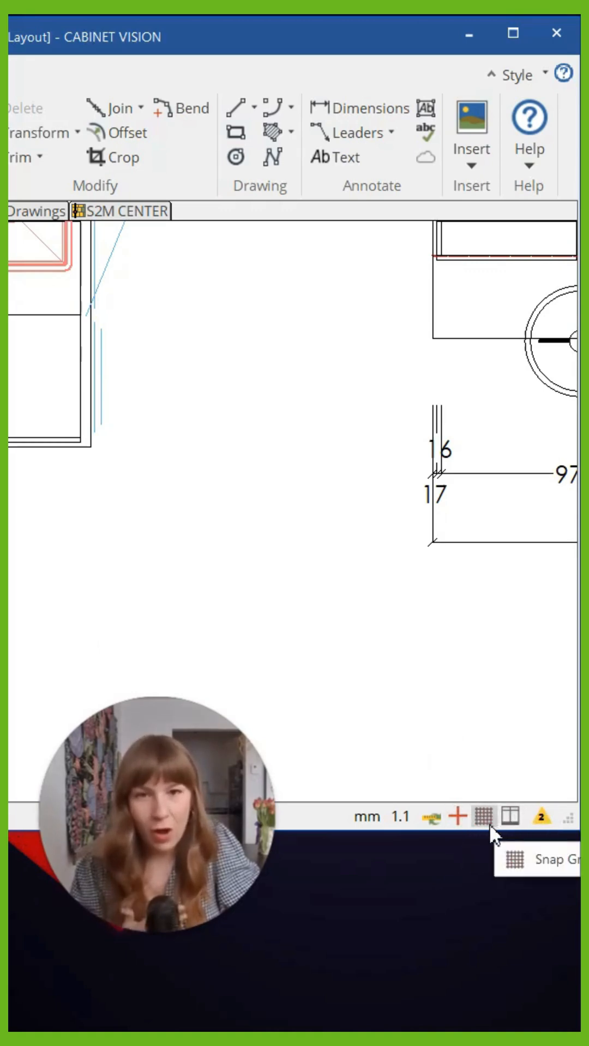
mouse_move(510, 817)
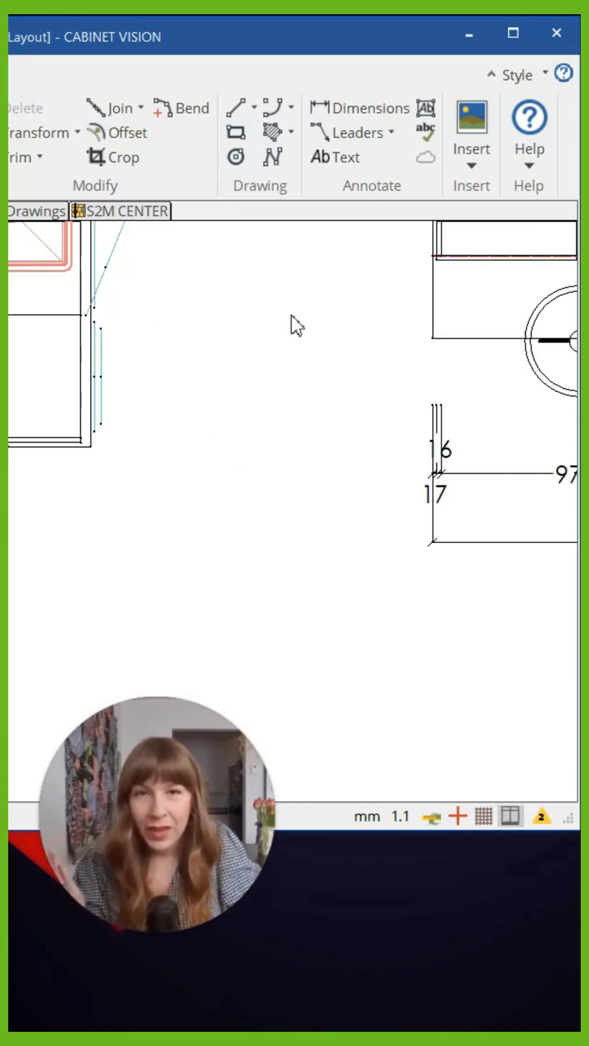
Place a 1250 mm dimension snapped between the left benchtop corner and the island edge.
click(361, 108)
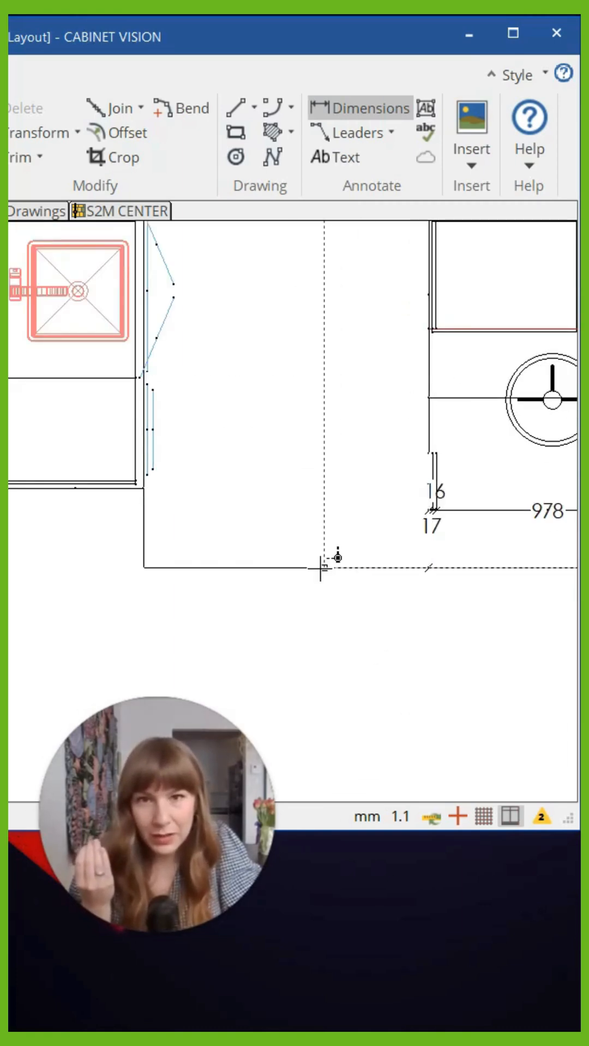
click(322, 575)
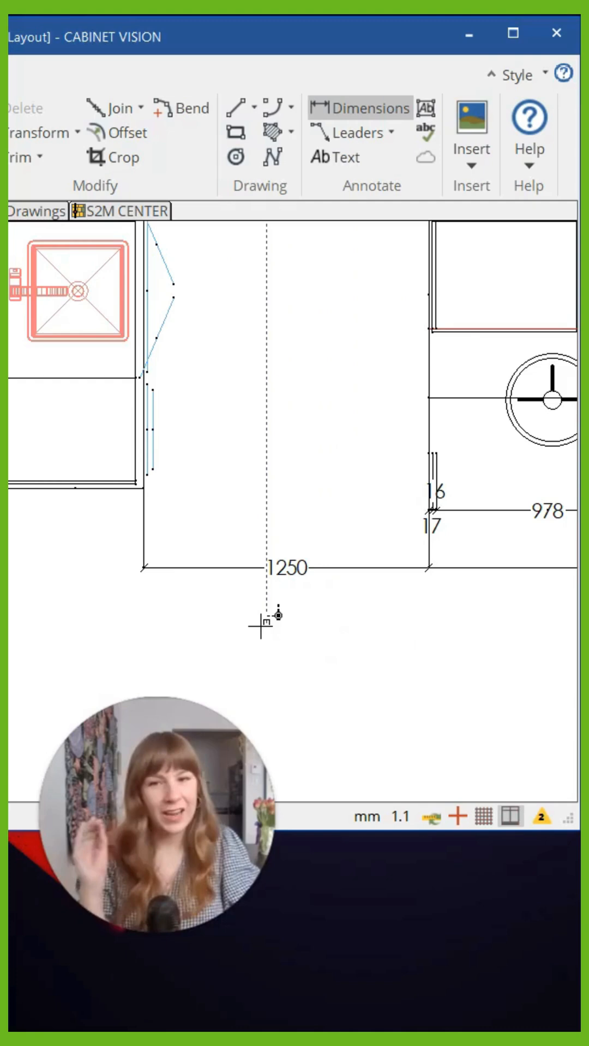